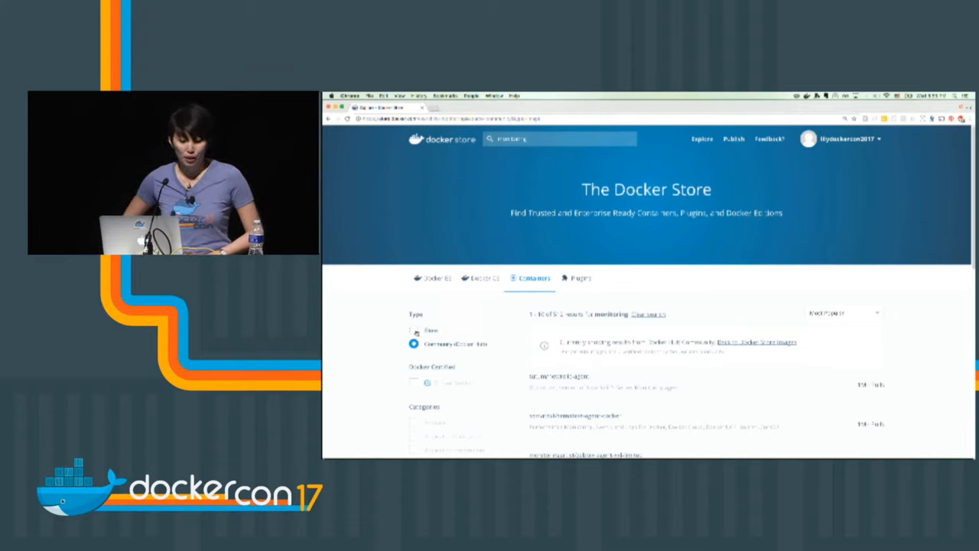
- Filter the monitoring results to Free type and Docker Certified containers
left_click(414, 328)
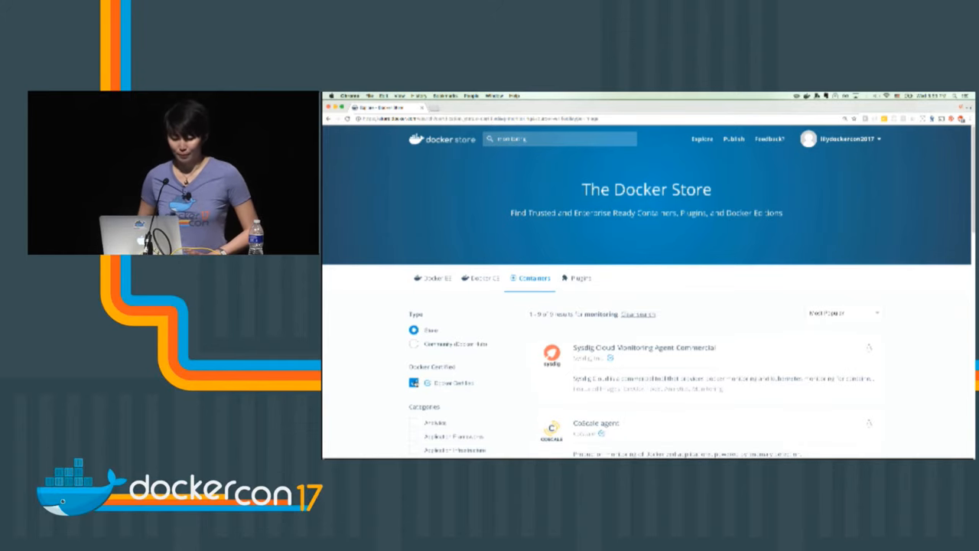
left_click(413, 382)
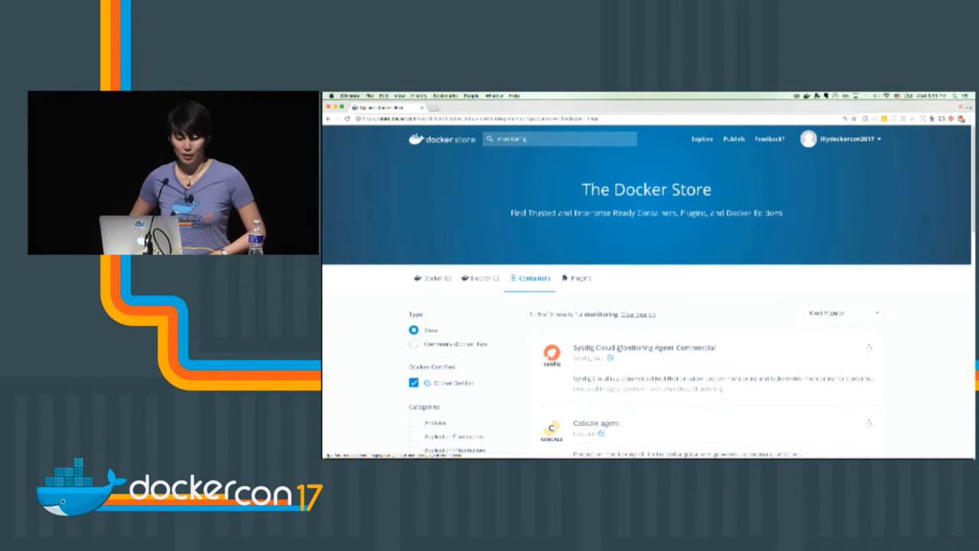
- Open the Sysdig Cloud Monitoring Agent-Commercial listing and scroll through its description
left_click(644, 348)
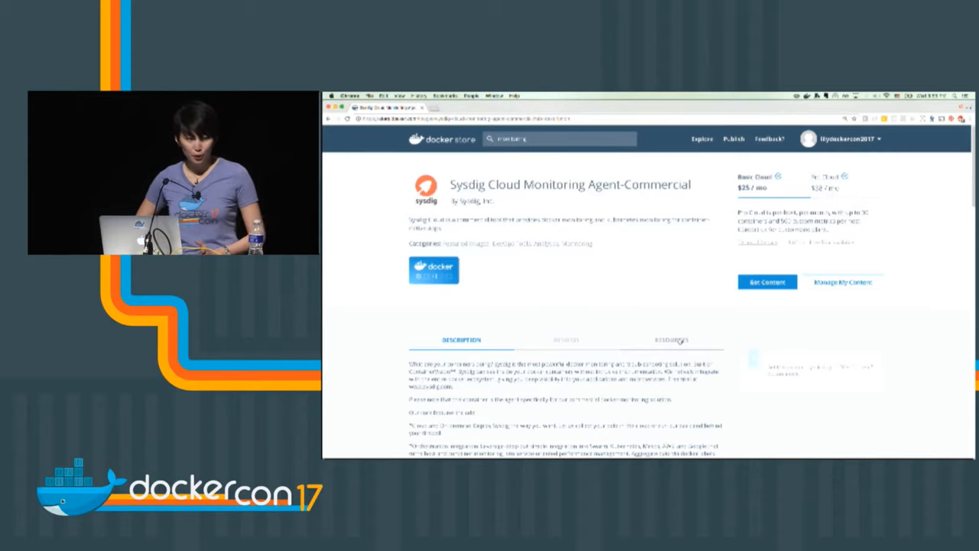
scroll("down", 3)
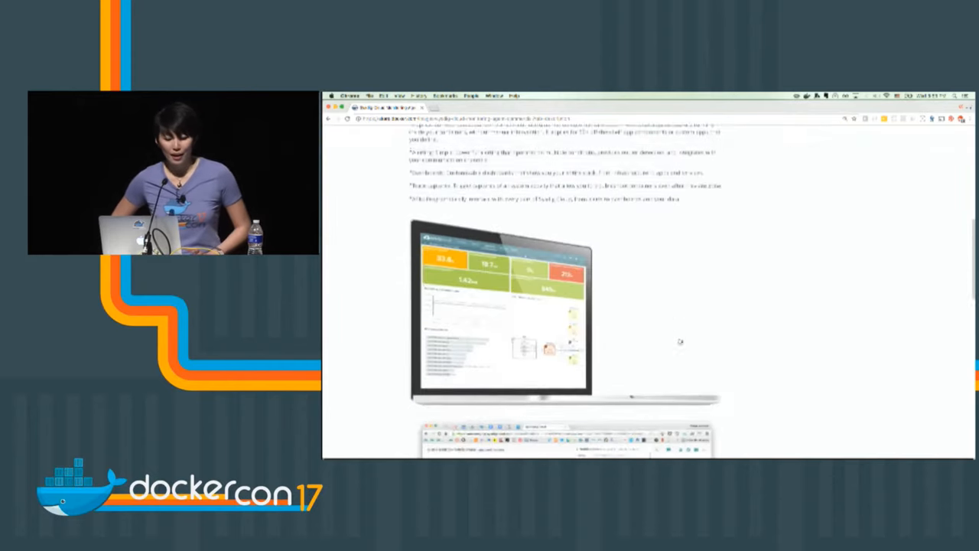
scroll("down", 3)
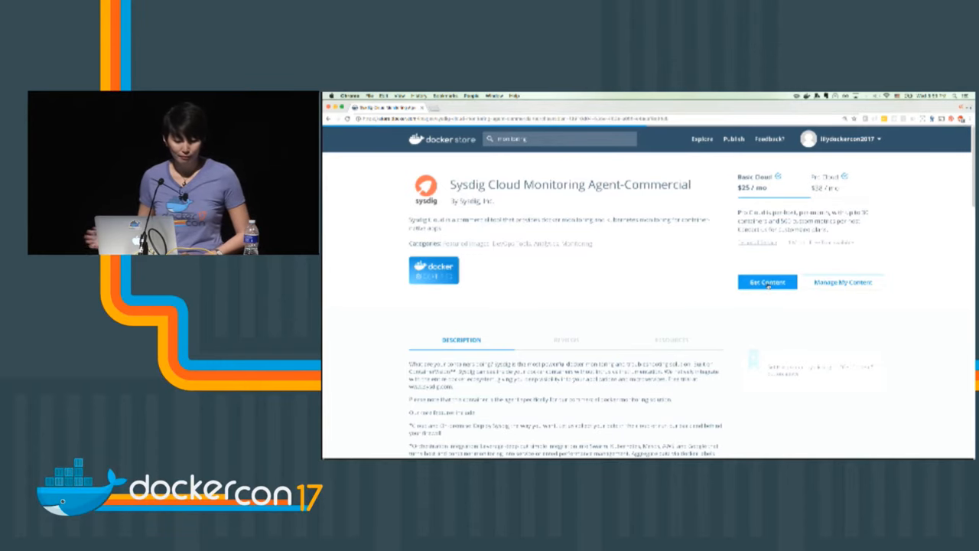
- Get the Sysdig agent's Basic Cloud plan, agreeing to the Terms of Service and confirming subscription
left_click(766, 282)
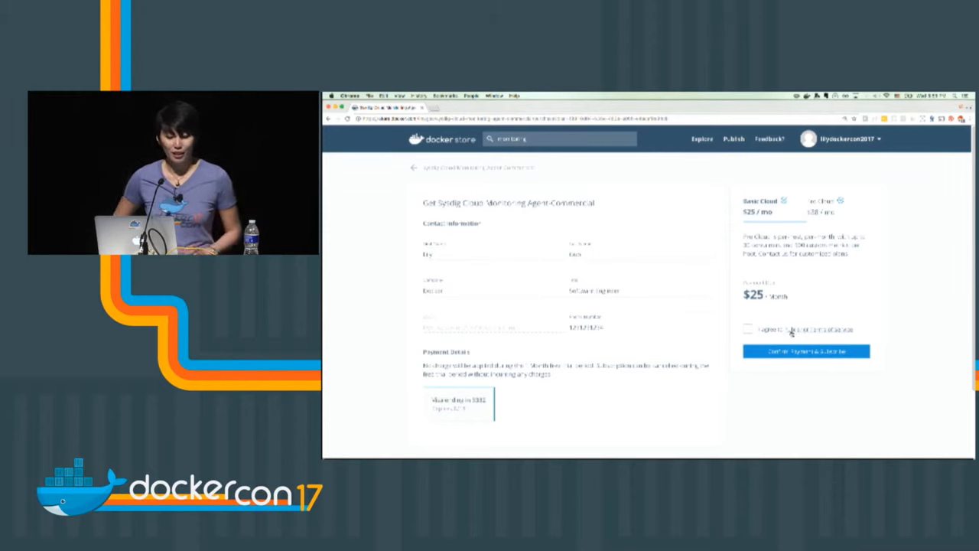
left_click(747, 329)
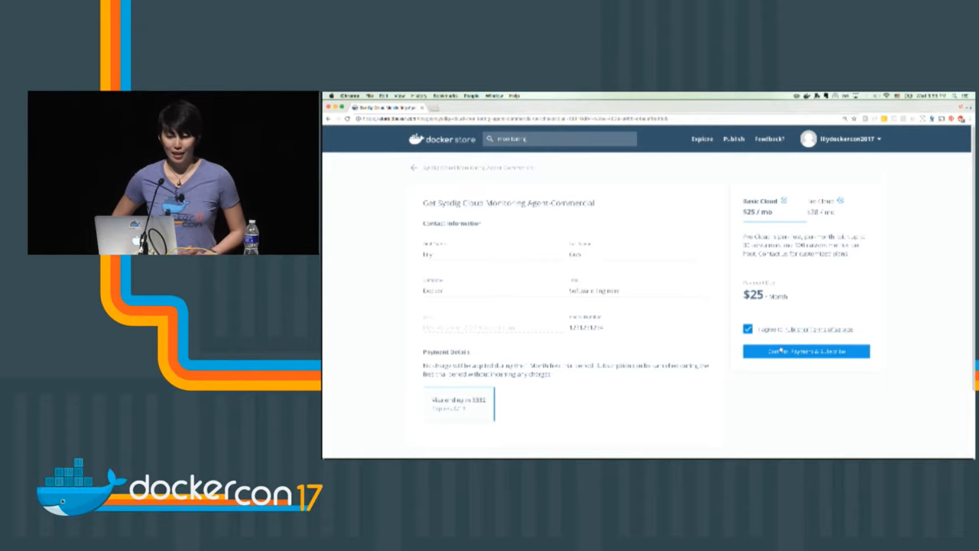
left_click(813, 350)
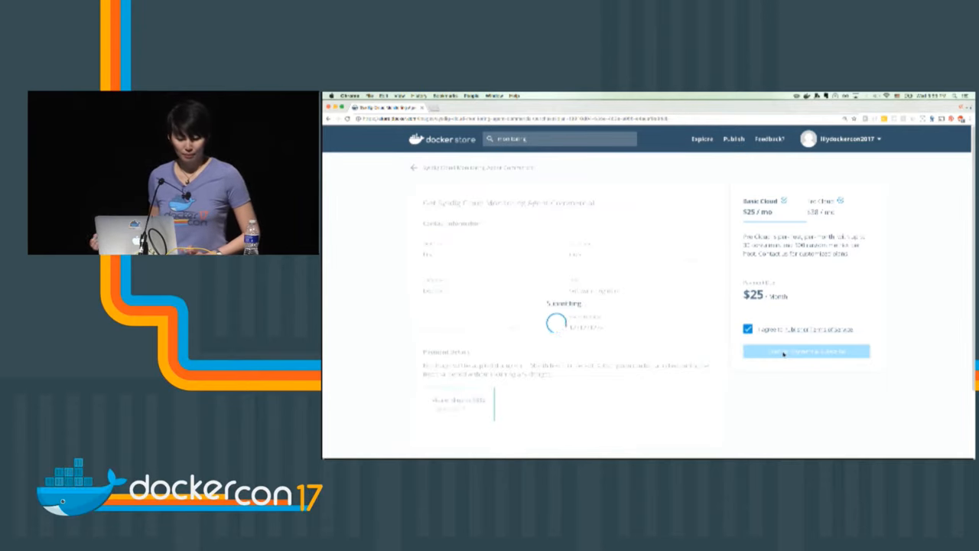
left_click(806, 350)
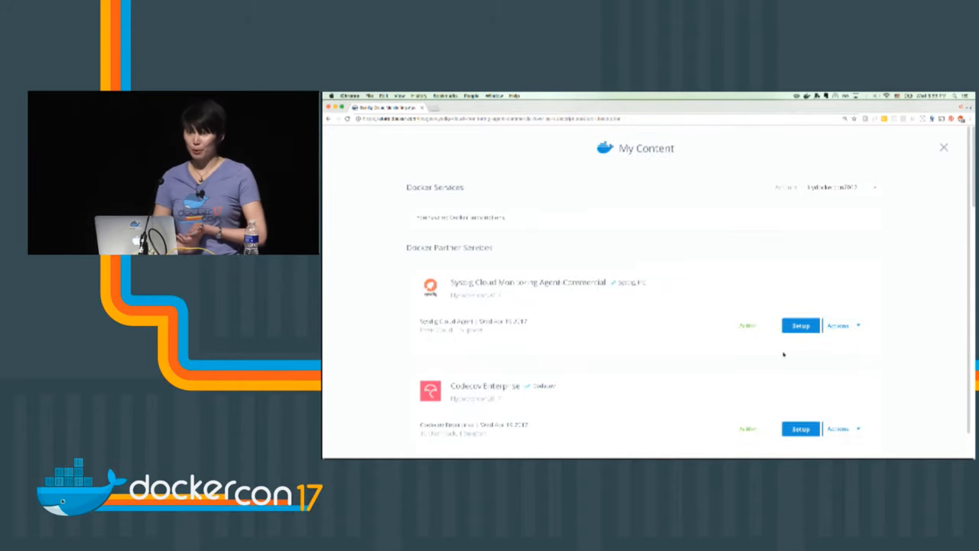
mouse_move(717, 349)
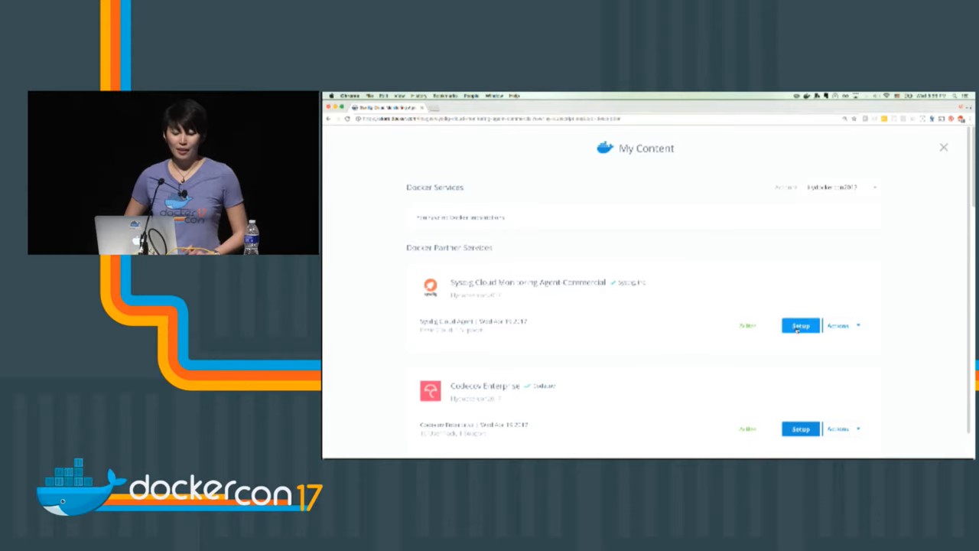
- Open Setup for the Sysdig Cloud Monitoring Agent-Commercial subscription in My Content
left_click(799, 325)
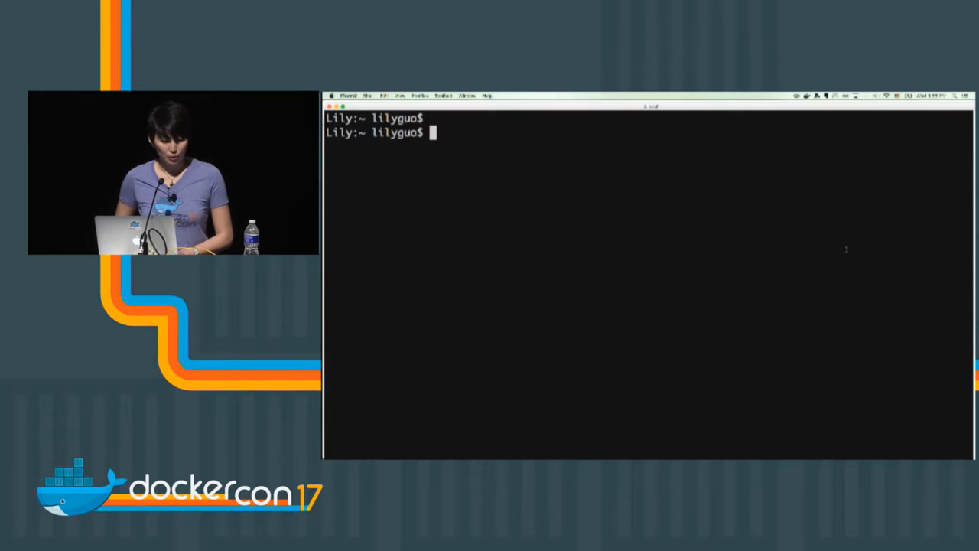
- Run 'docker pull store/sysdig/agent:0.52.0', retyping it after the mistyped first attempt
type("ocker pull store/sysdig/agent:0.52.0")
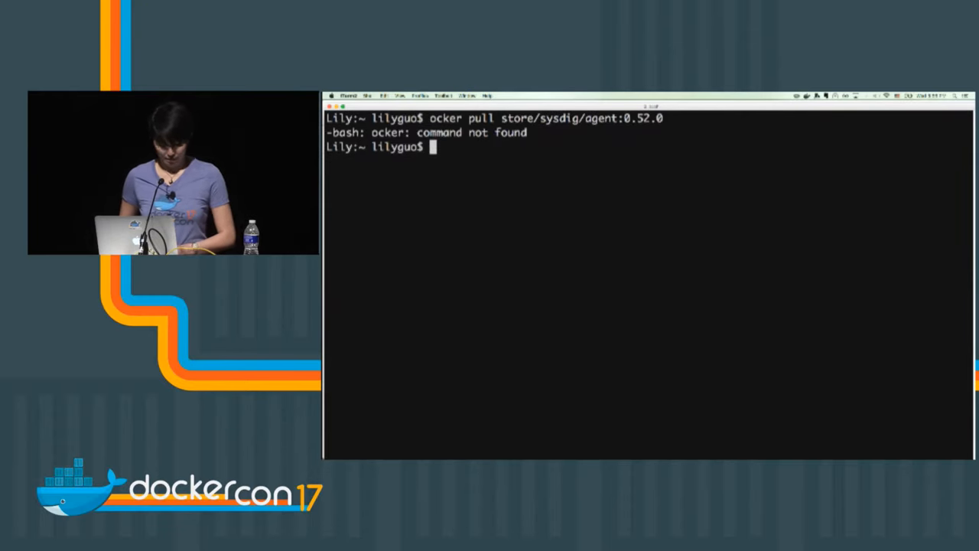
type("docker pull store/sysdig/agent:0.52.0")
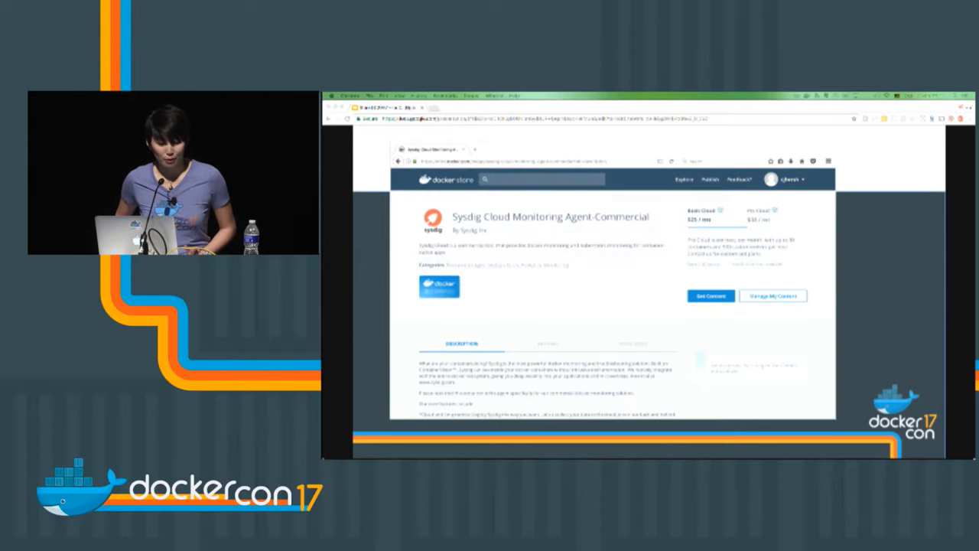
- Open the Sysdig Cloud Agent setup instructions showing its docker pull command
left_click(772, 296)
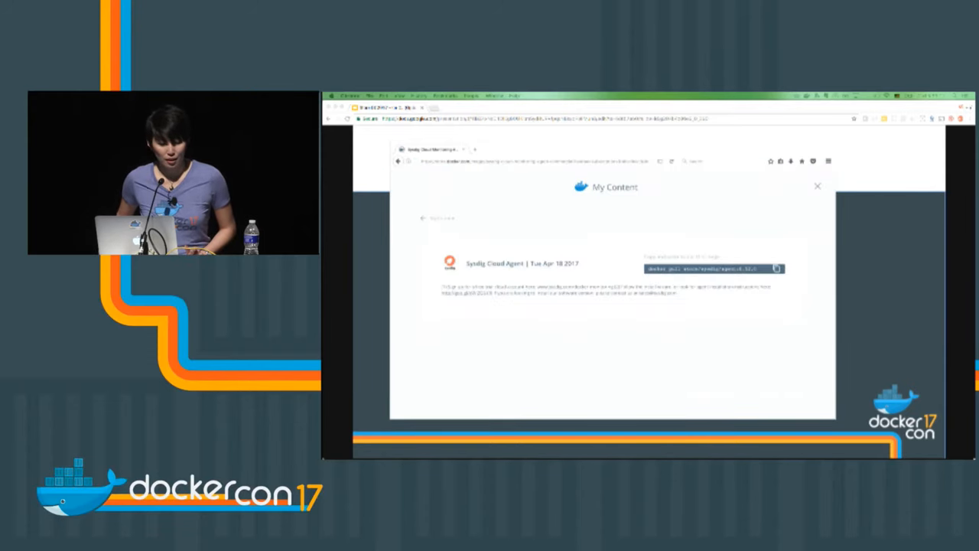